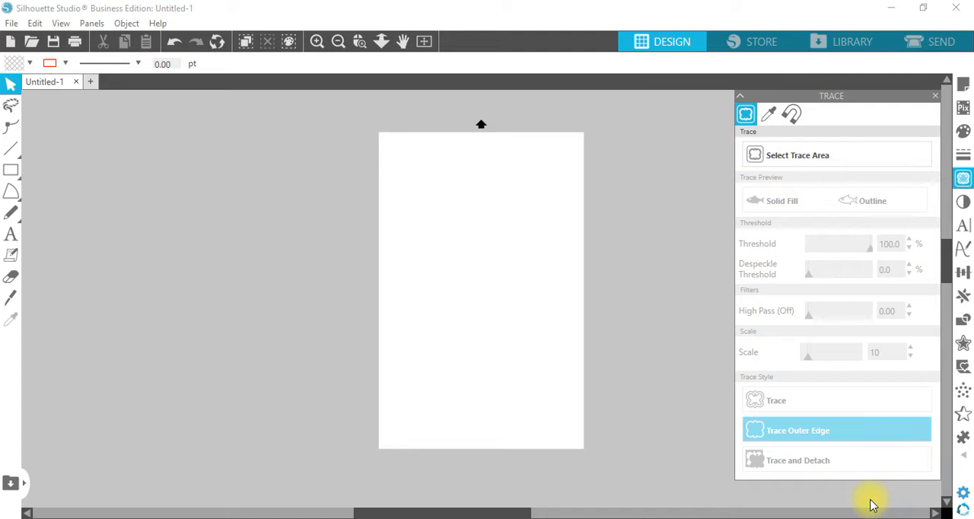
mouse_move(636, 338)
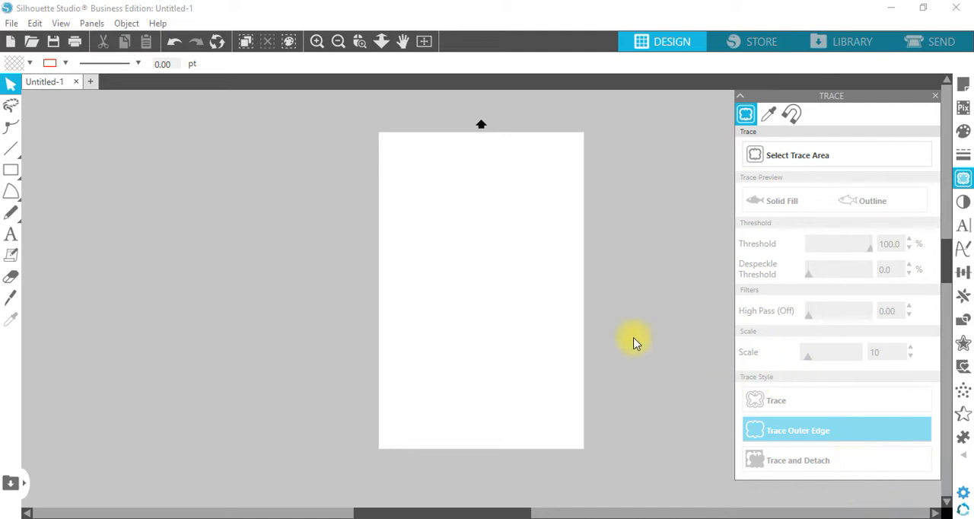
mouse_move(597, 311)
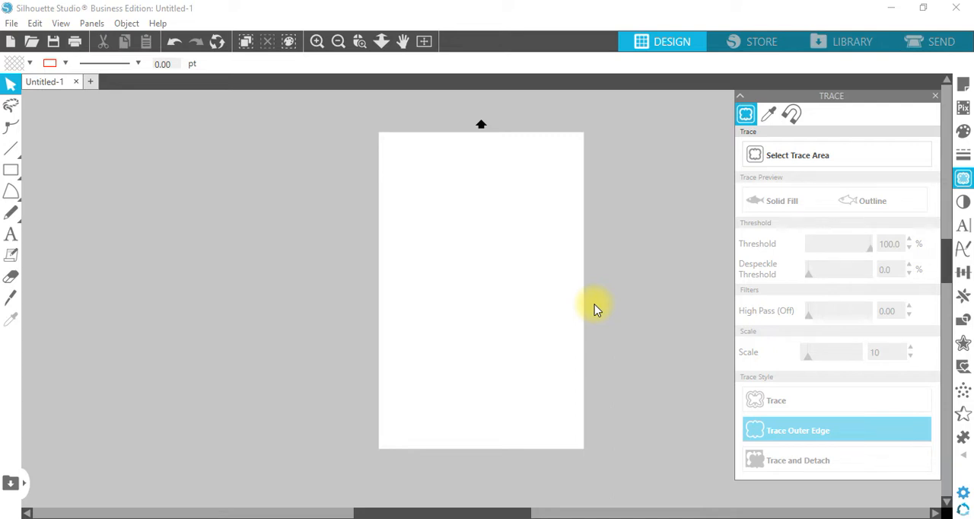
mouse_move(511, 170)
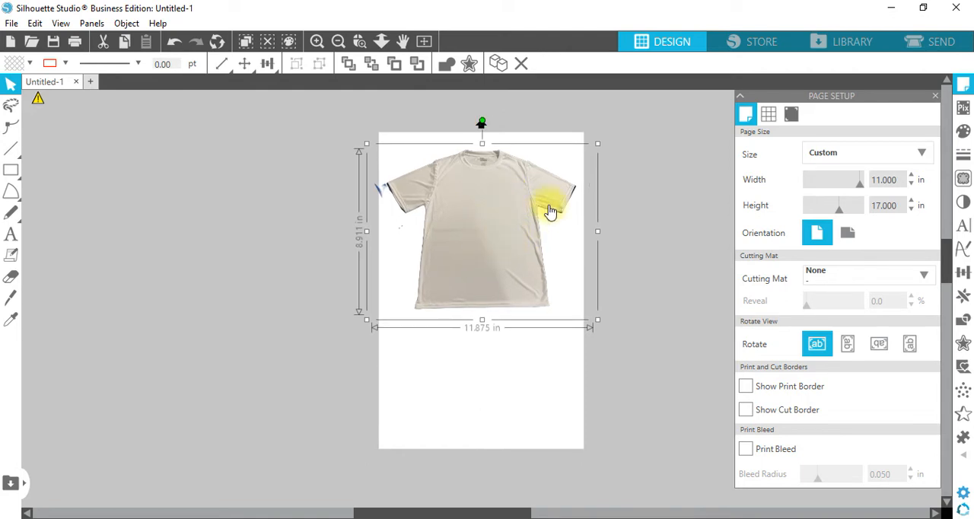
mouse_move(454, 314)
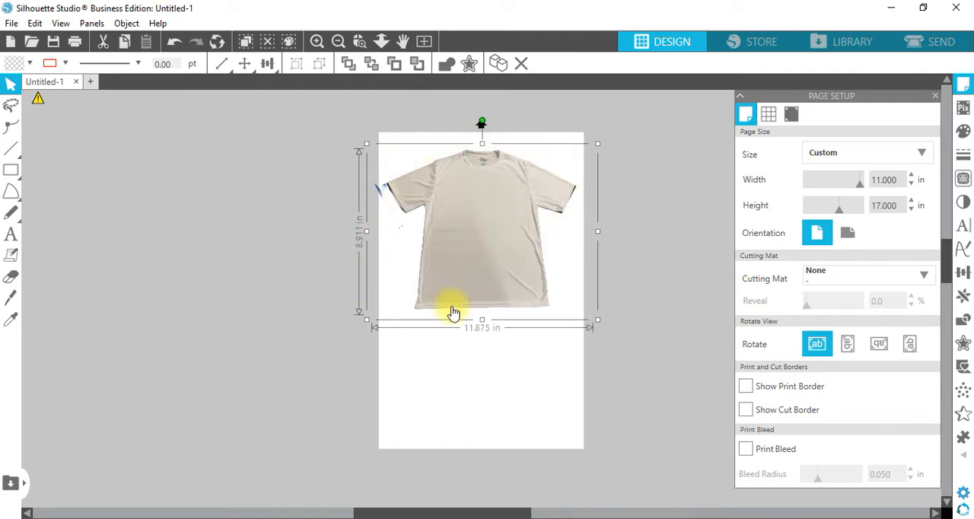
mouse_move(560, 168)
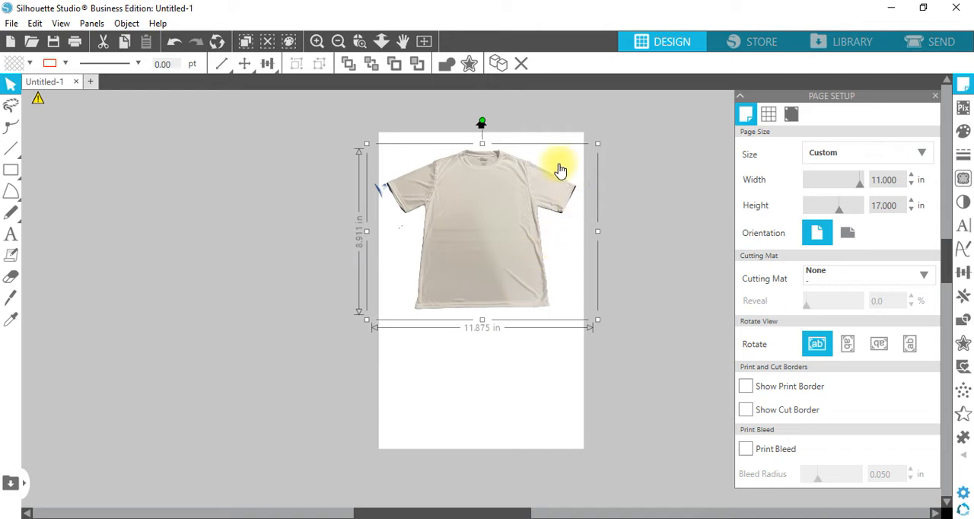
mouse_move(426, 176)
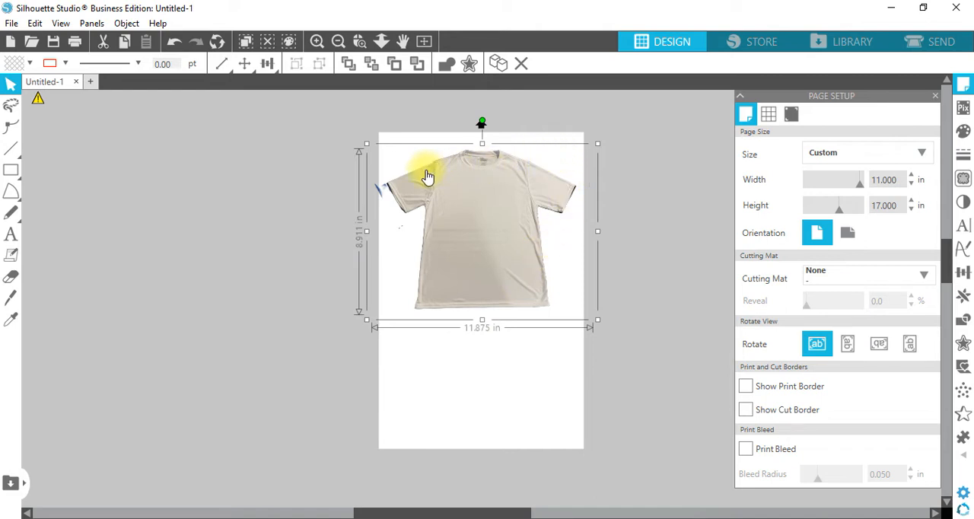
mouse_move(545, 224)
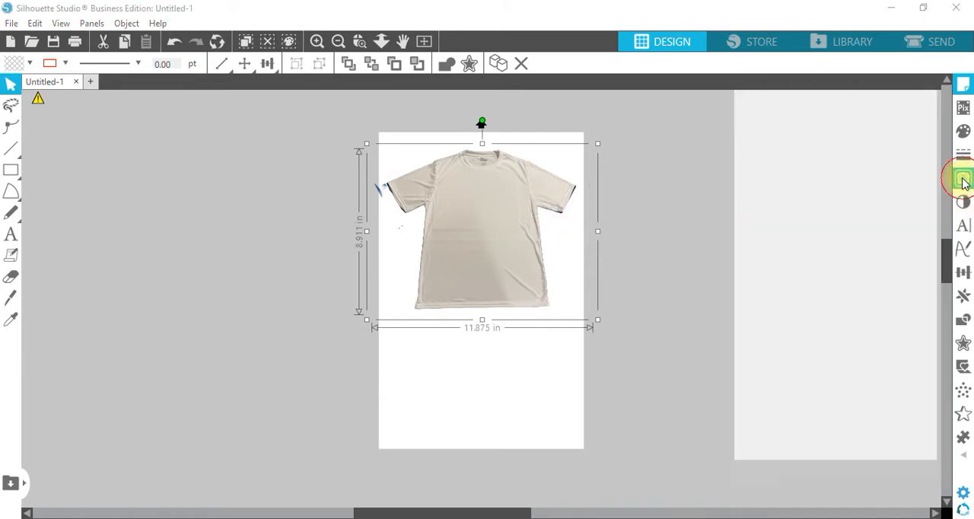
Mark the whole T-shirt photo as the trace area for a solid-fill preview.
click(962, 178)
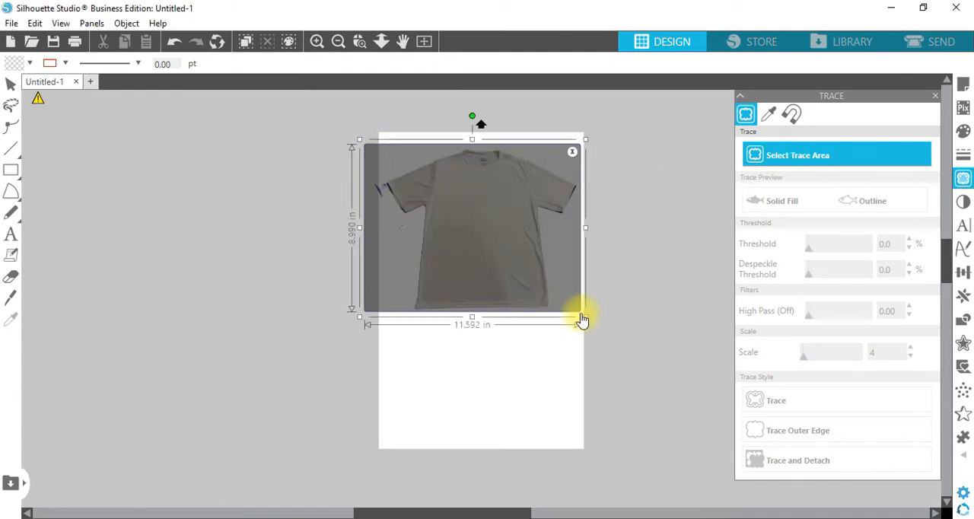
drag(810, 243, 835, 243)
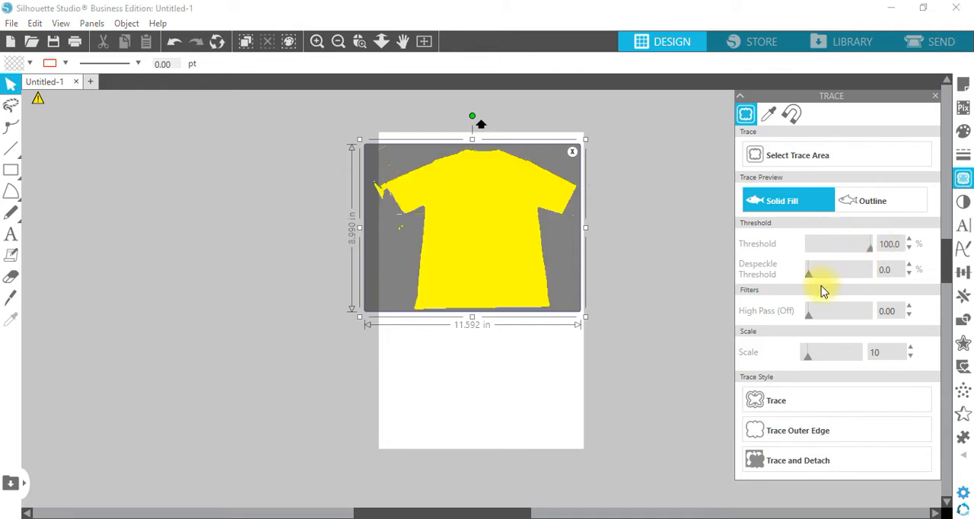
mouse_move(516, 204)
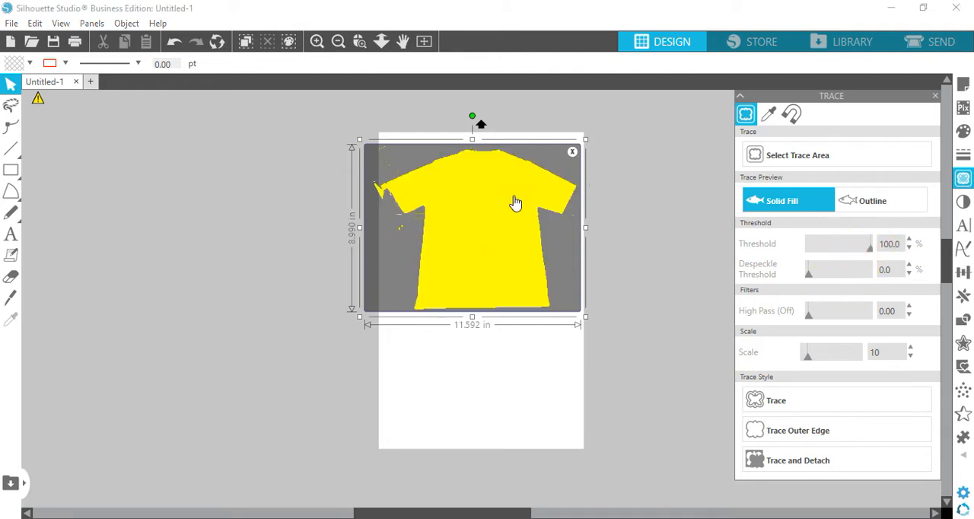
mouse_move(387, 152)
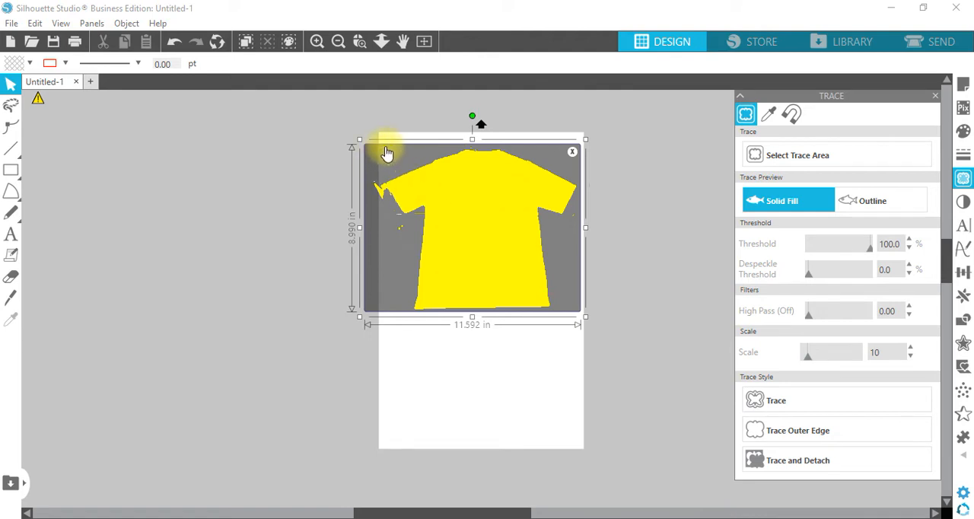
mouse_move(396, 221)
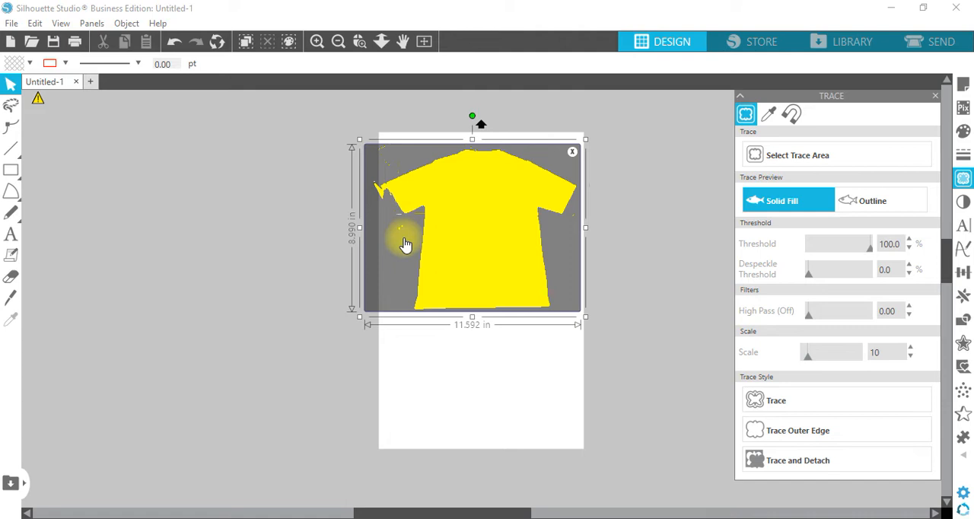
mouse_move(548, 280)
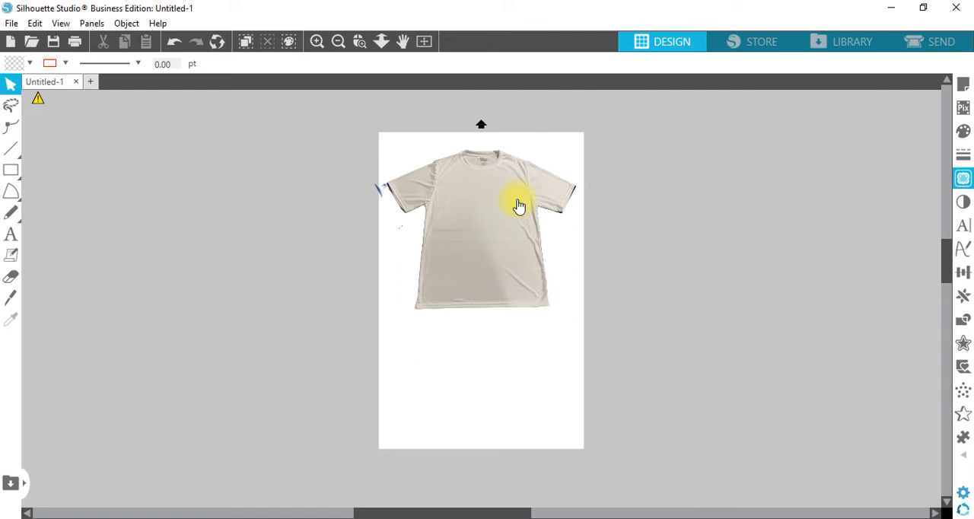
Move the T-shirt photo off the page and bring up actions for the leftover shapes.
drag(517, 206, 362, 226)
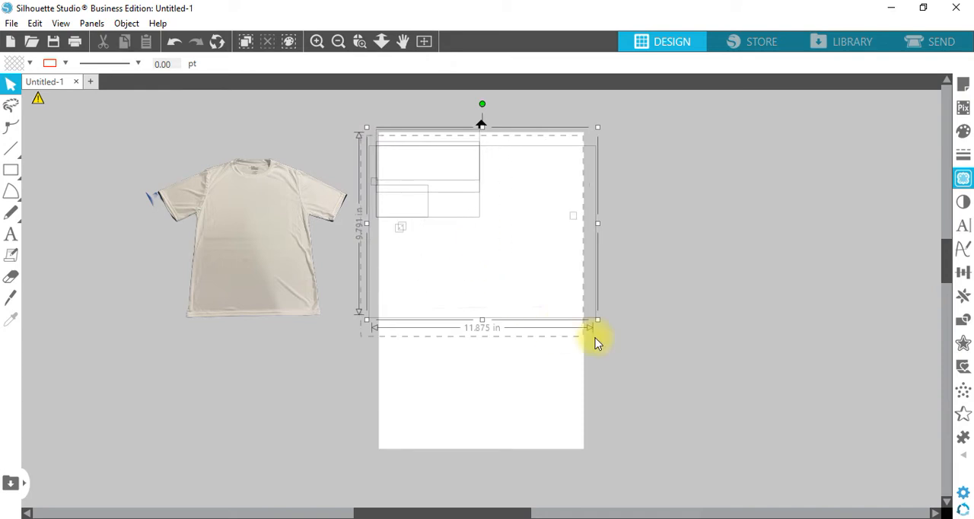
right_click(597, 342)
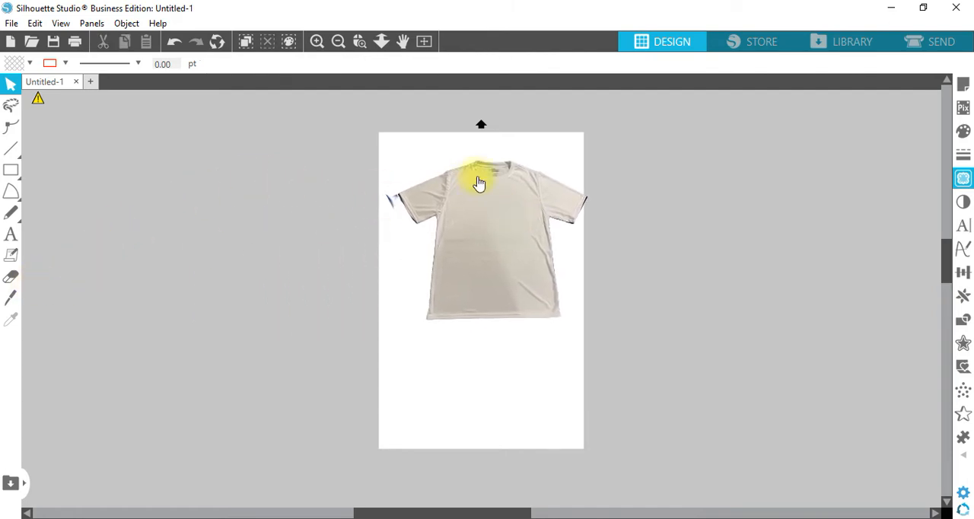
mouse_move(120, 280)
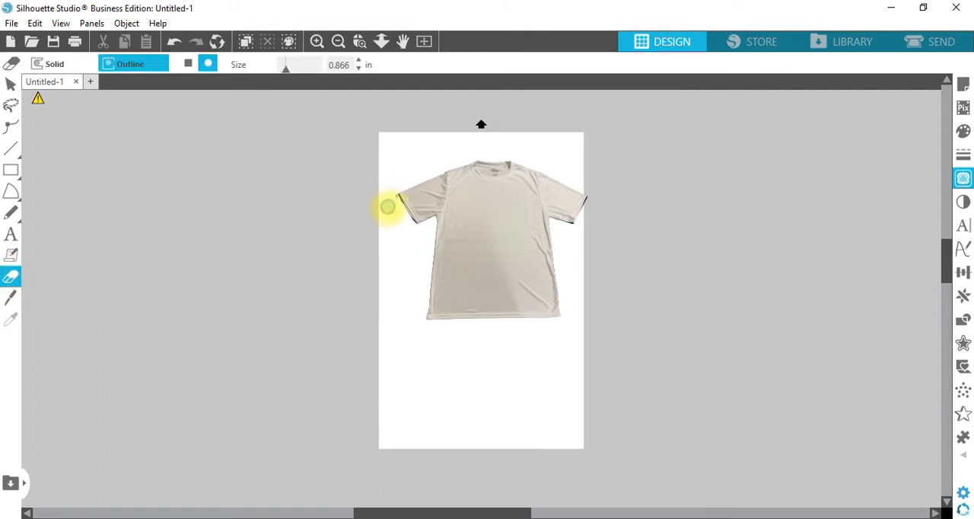
mouse_move(392, 198)
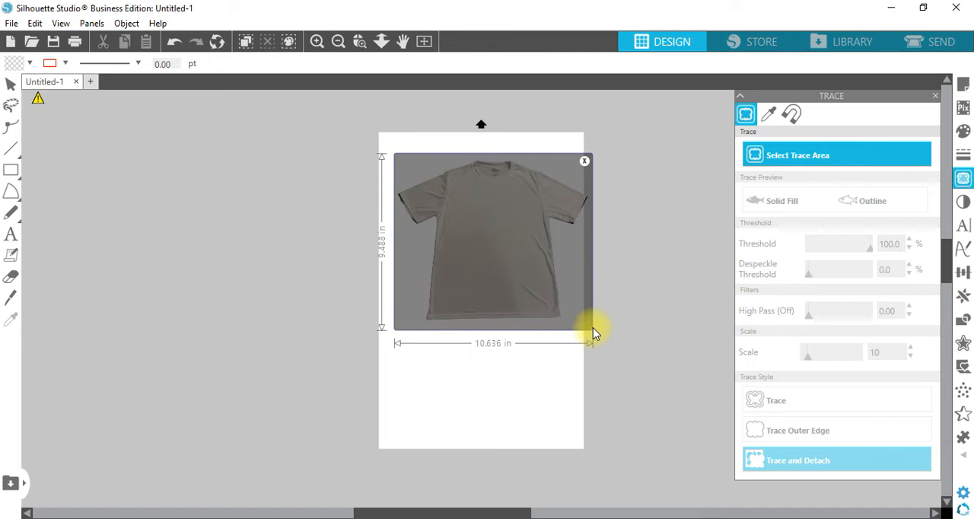
Trace the outer edge of the T-shirt photo from a solid-fill preview.
drag(595, 327, 590, 330)
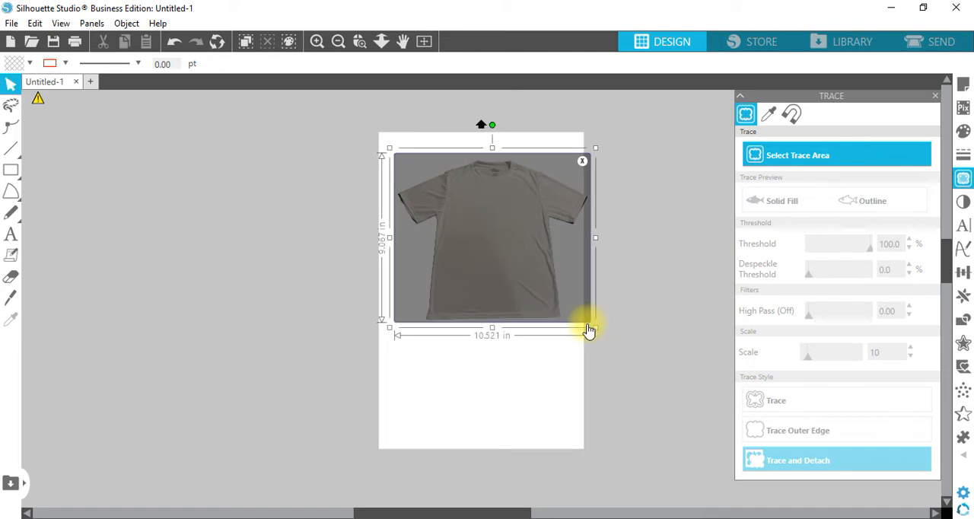
click(781, 201)
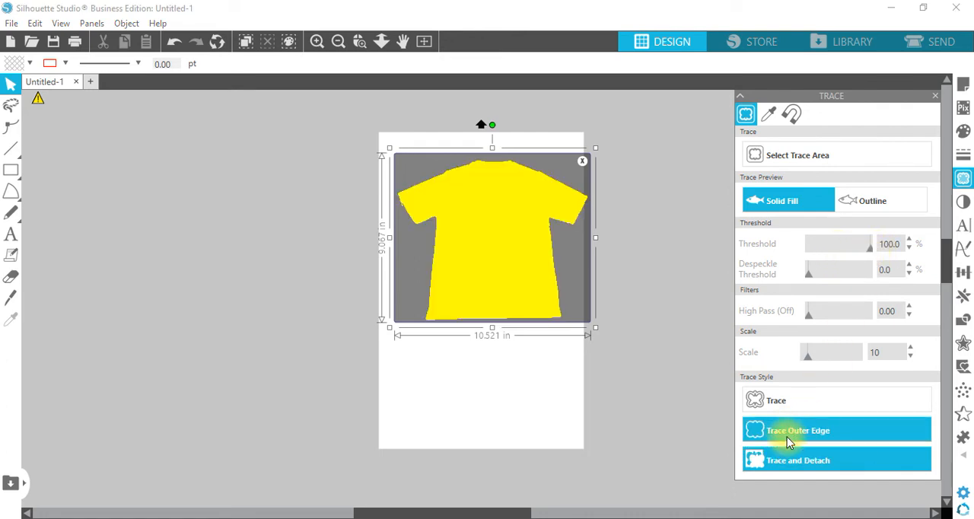
click(798, 429)
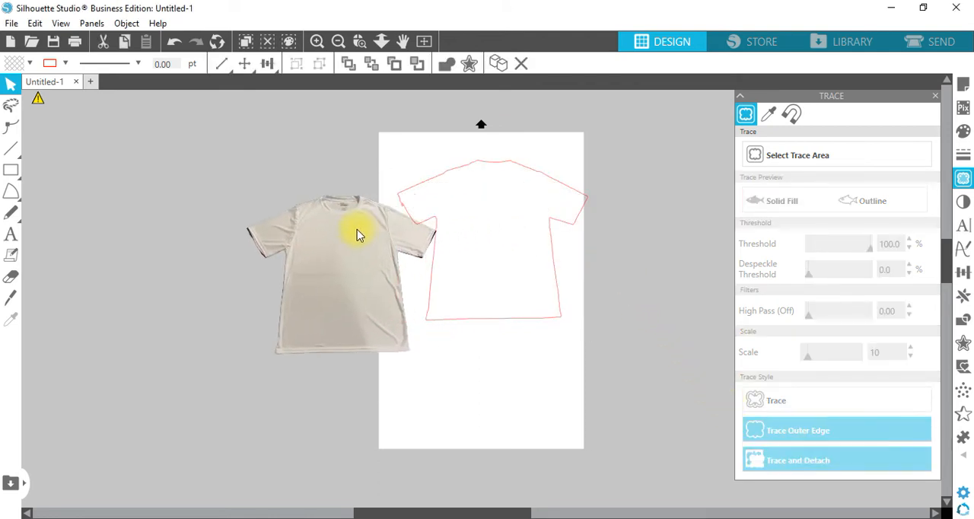
Delete the original shirt photo, leaving only the red traced outline.
right_click(357, 232)
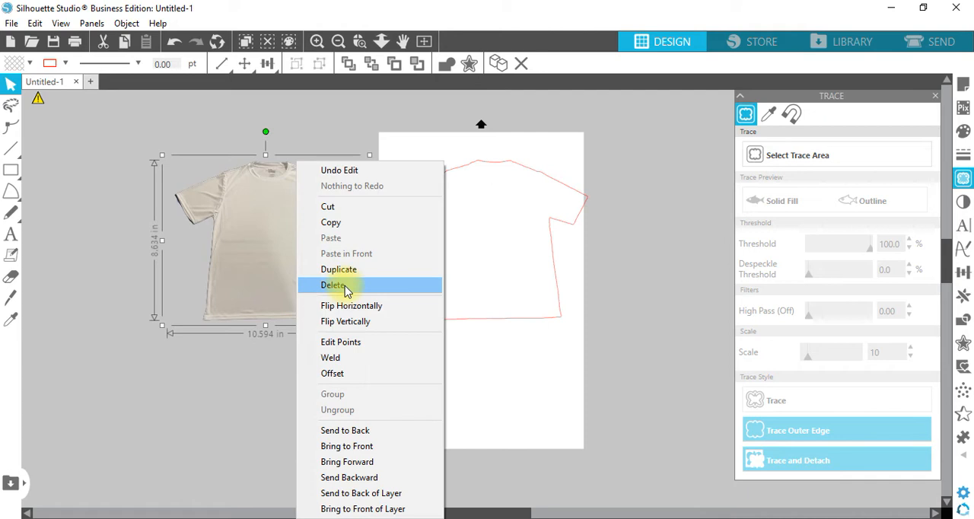
click(333, 285)
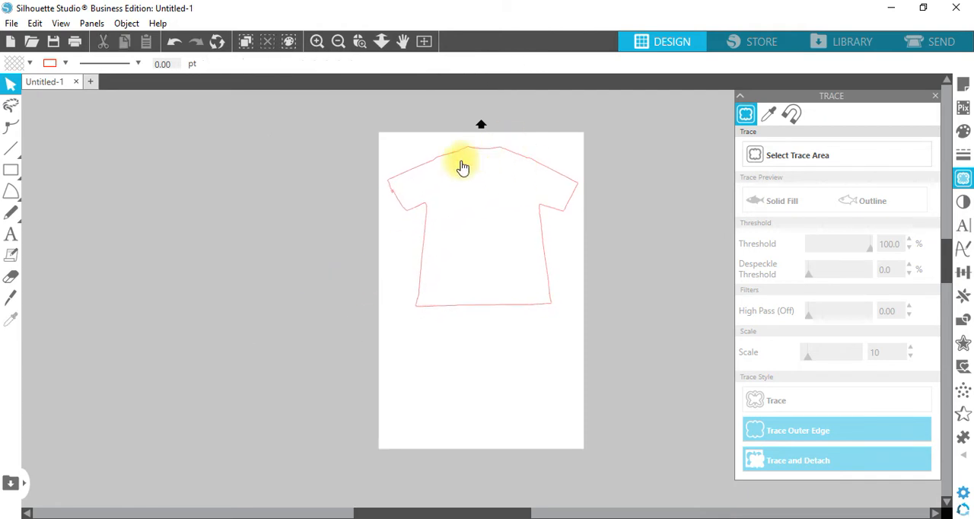
click(464, 166)
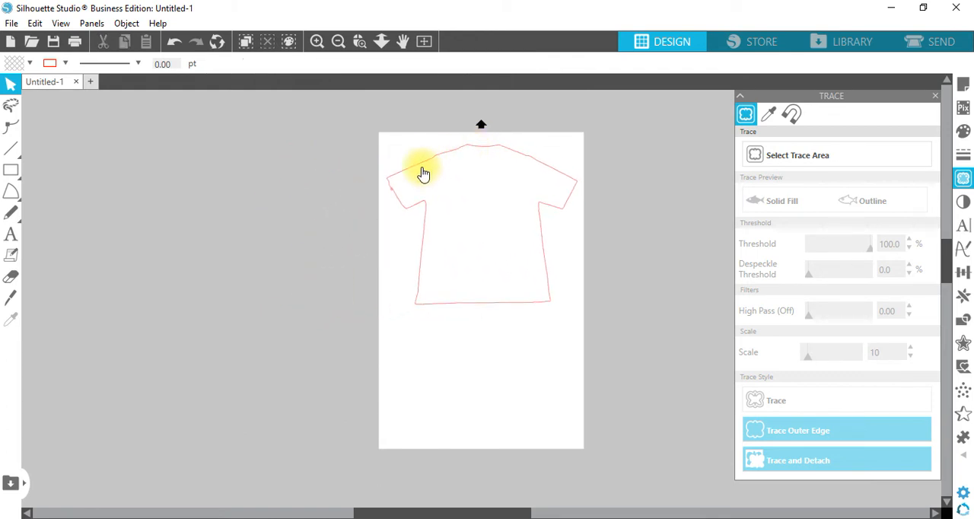
mouse_move(373, 152)
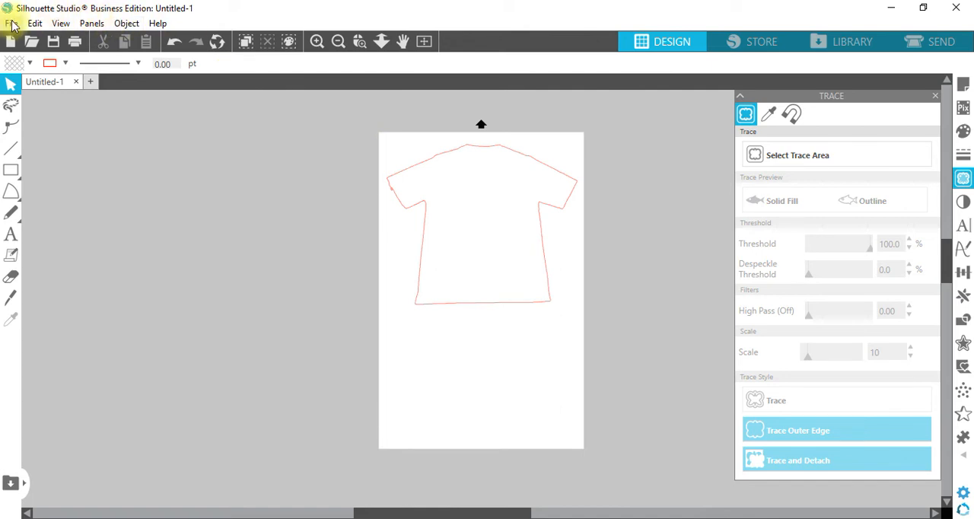
Bring up the Save As dialog for saving a copy to the hard drive.
click(13, 23)
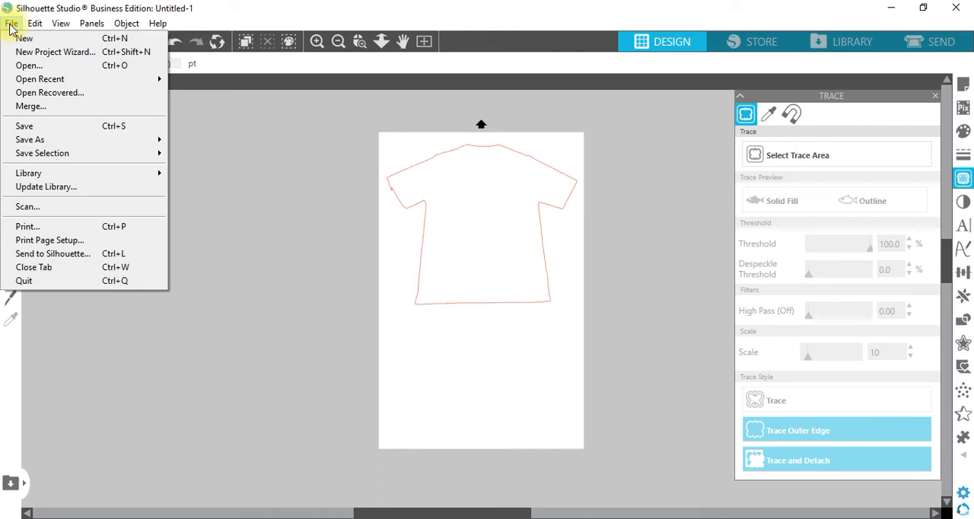
mouse_move(43, 152)
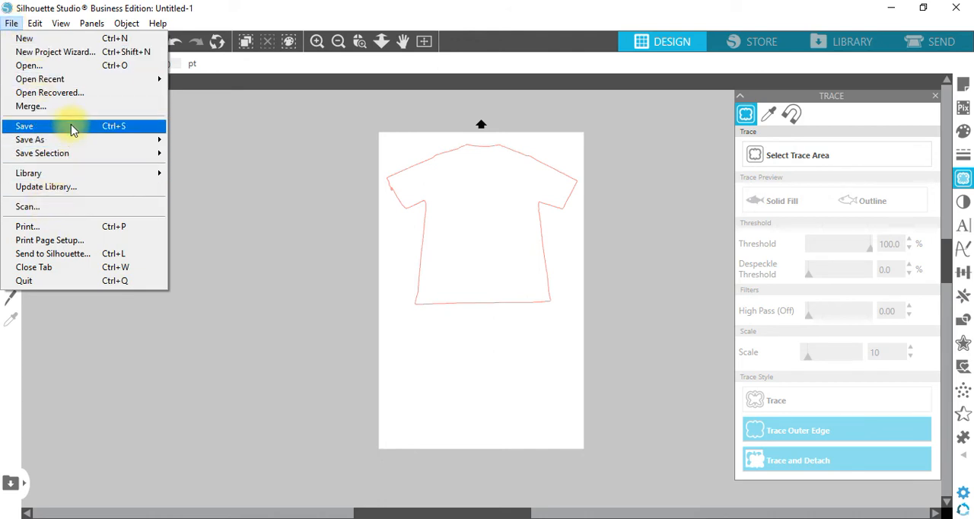
mouse_move(31, 140)
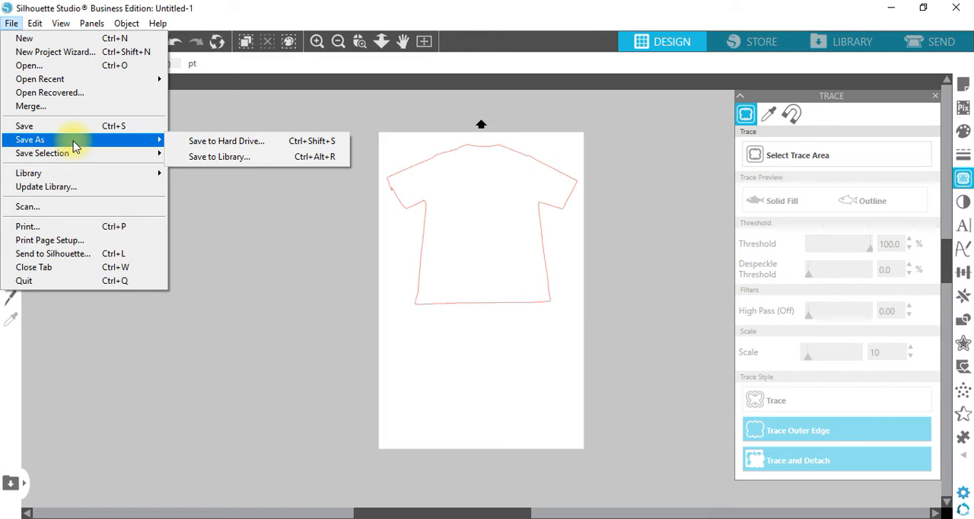
click(225, 140)
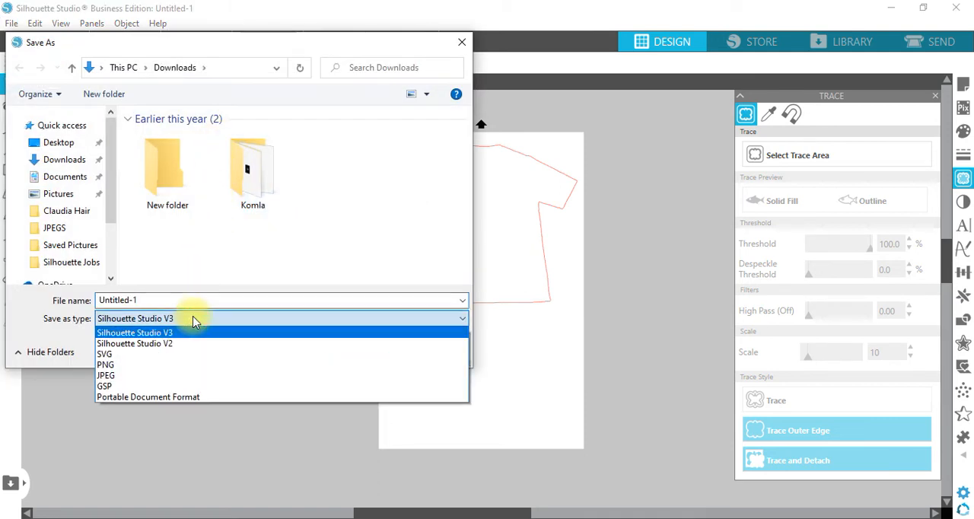
mouse_move(223, 318)
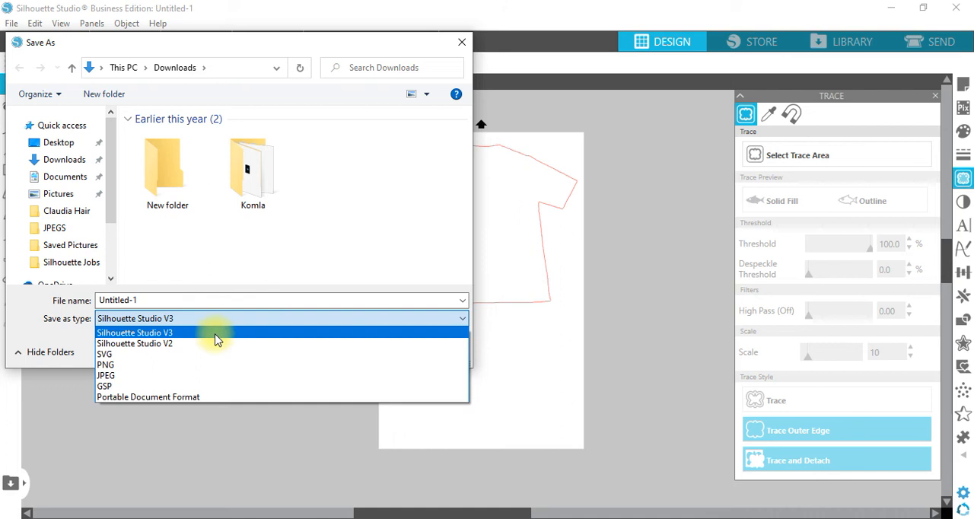
mouse_move(225, 323)
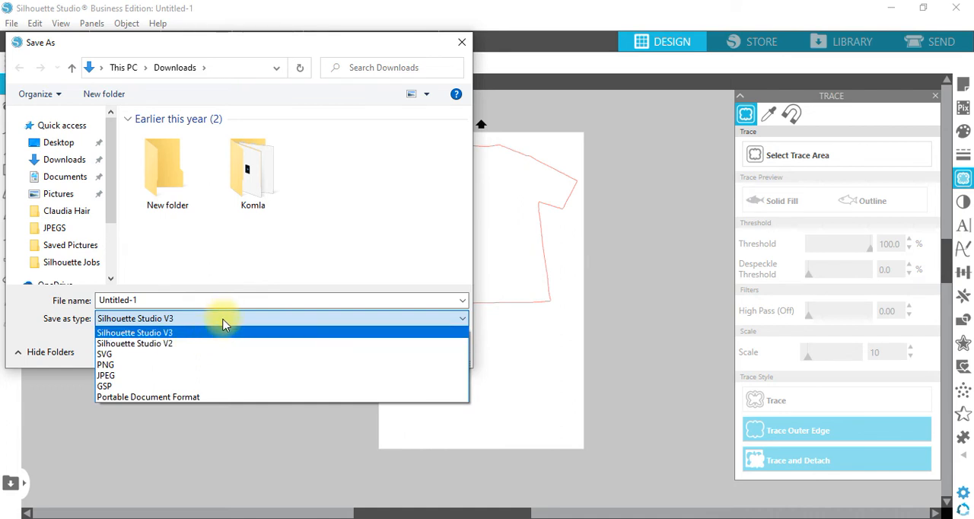
Save the outline as 'AShirt Template' in Silhouette Jobs, Silhouette Studio V3 format.
click(134, 332)
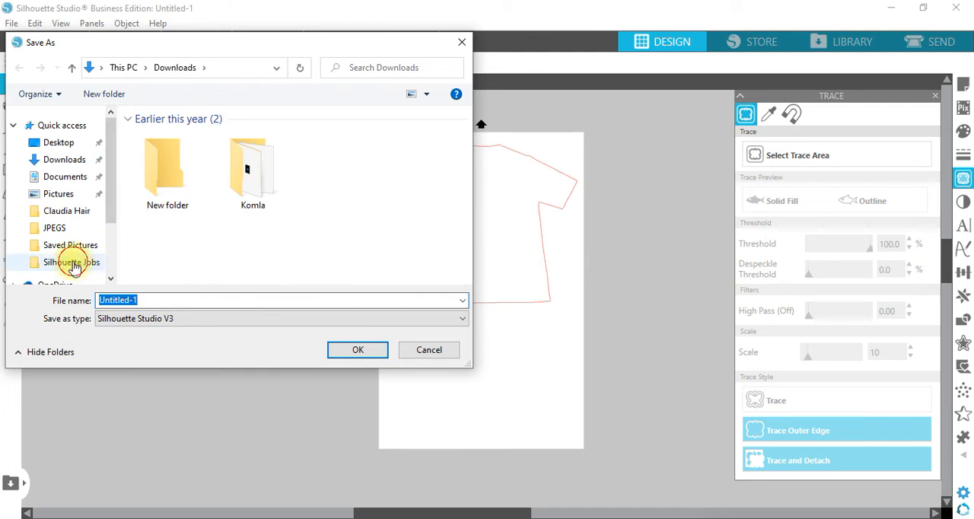
click(71, 262)
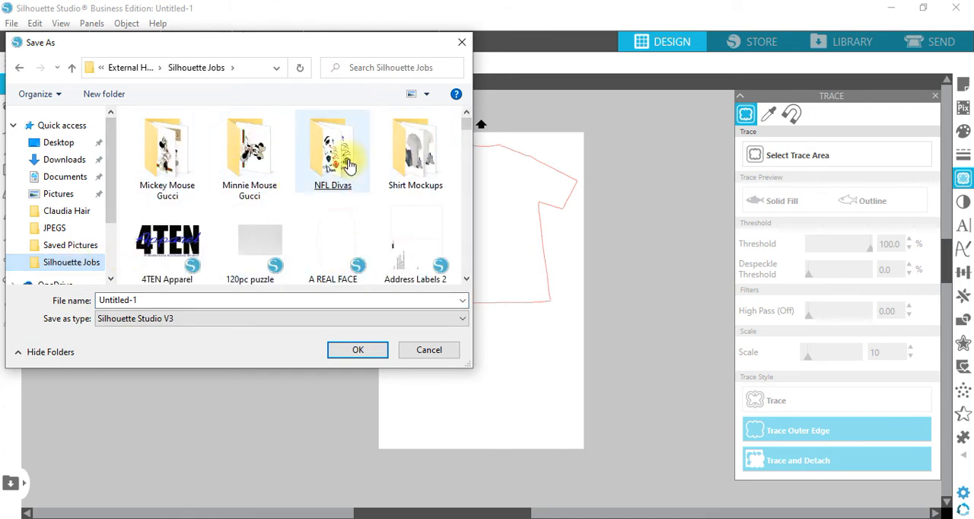
click(179, 300)
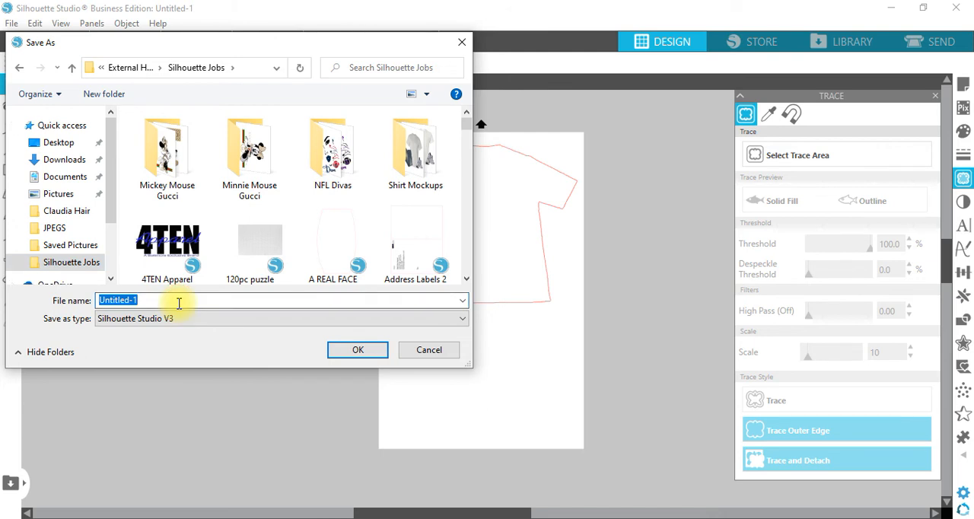
text(AShirt Template)
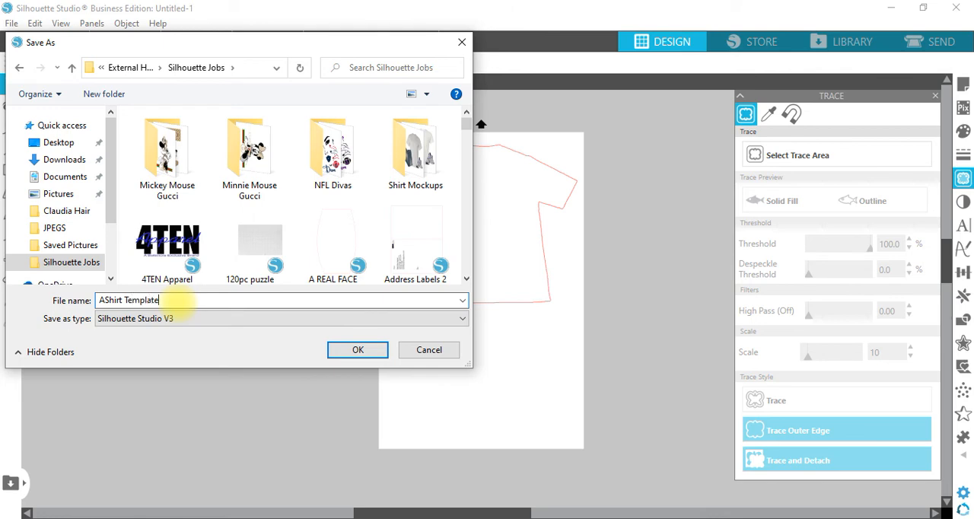
click(358, 348)
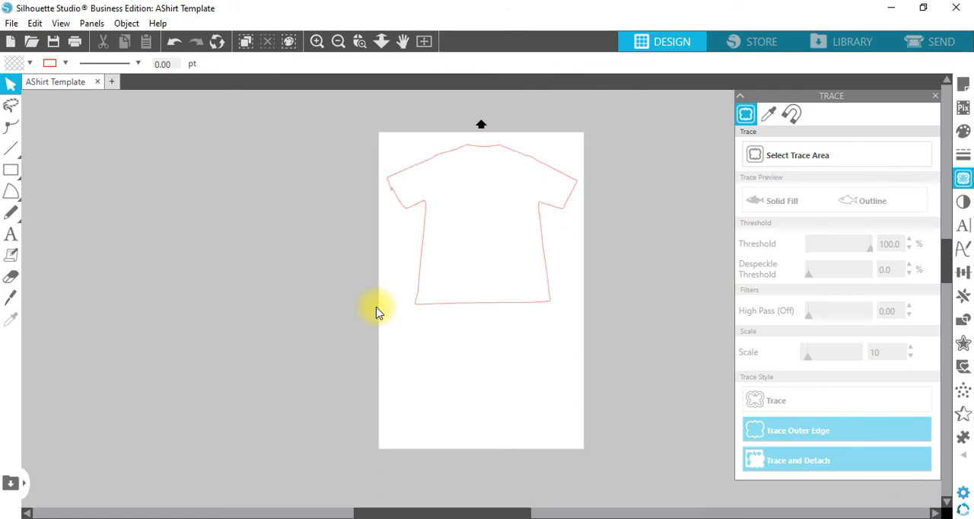
mouse_move(140, 82)
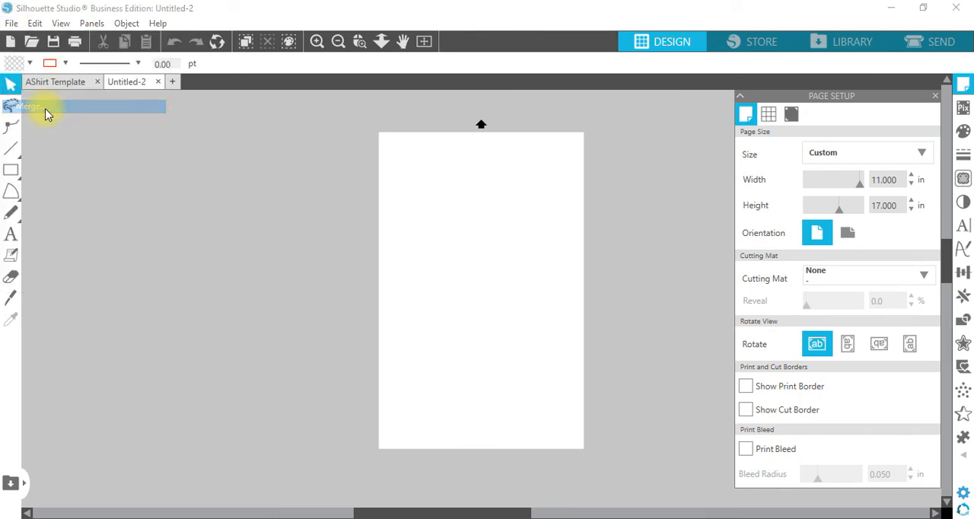
Merge the saved AShirt Template into Untitled-2 and move the outline onto the page.
click(31, 106)
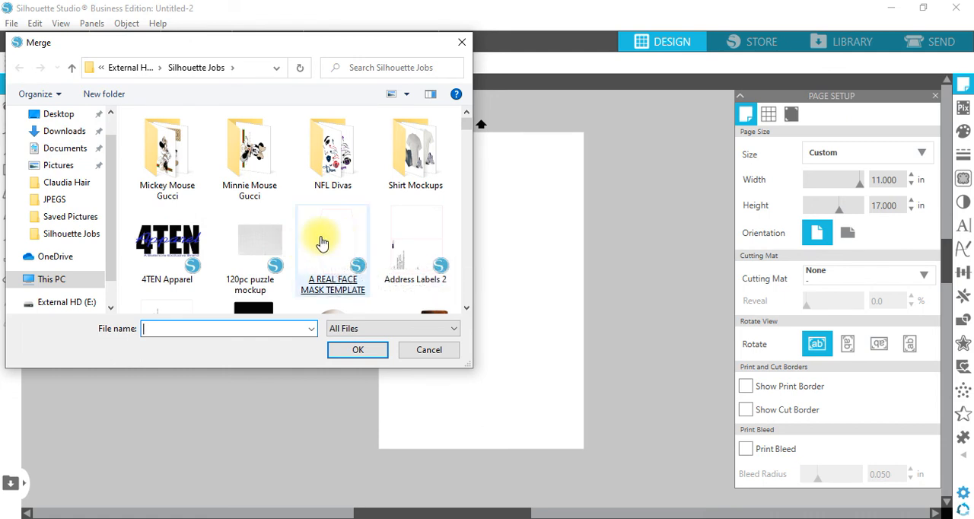
scroll(down, 3)
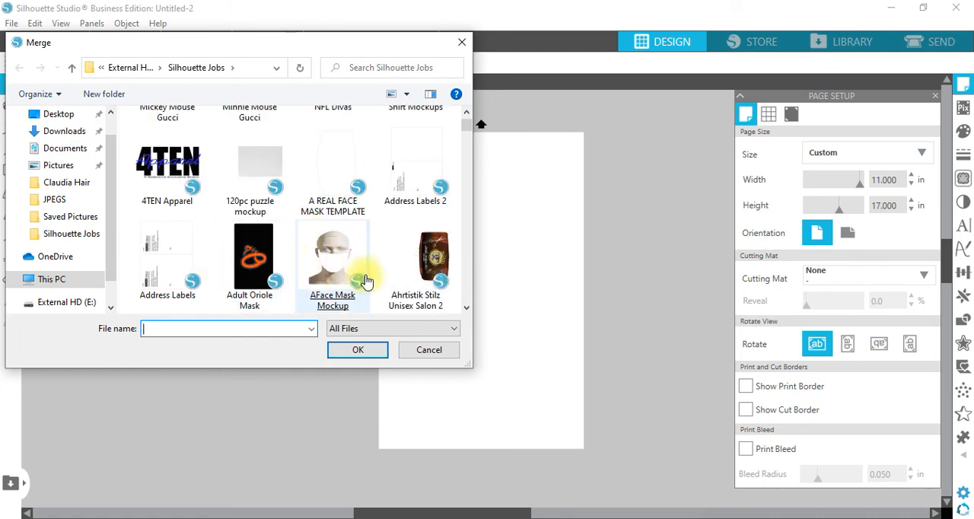
scroll(down, 3)
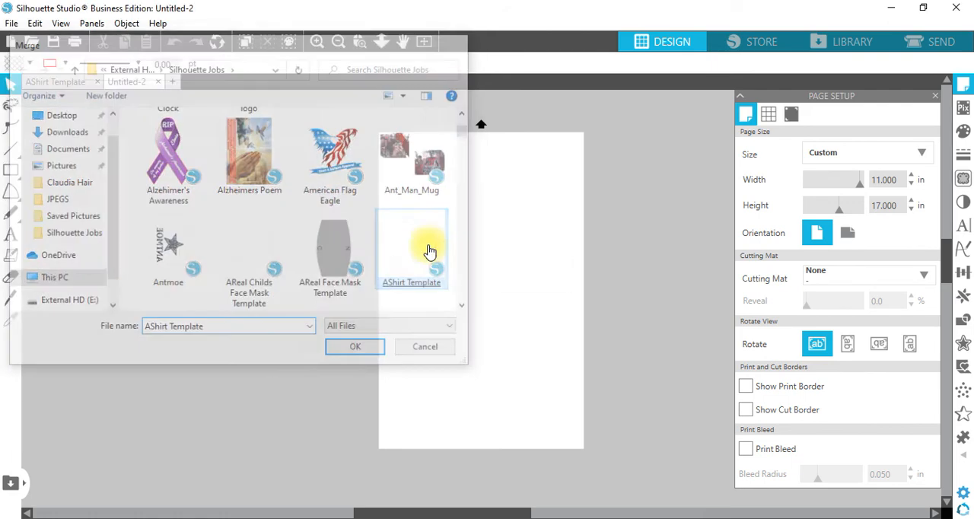
click(355, 347)
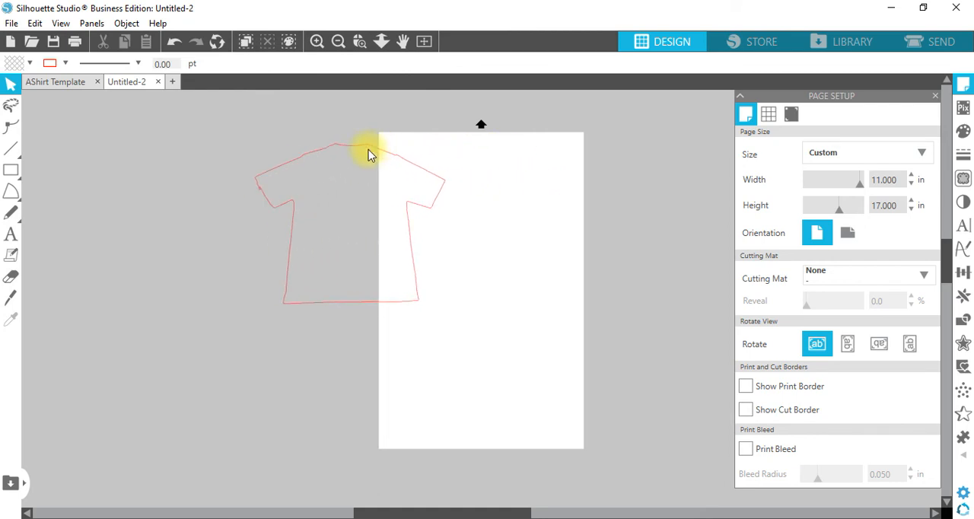
drag(365, 152, 506, 156)
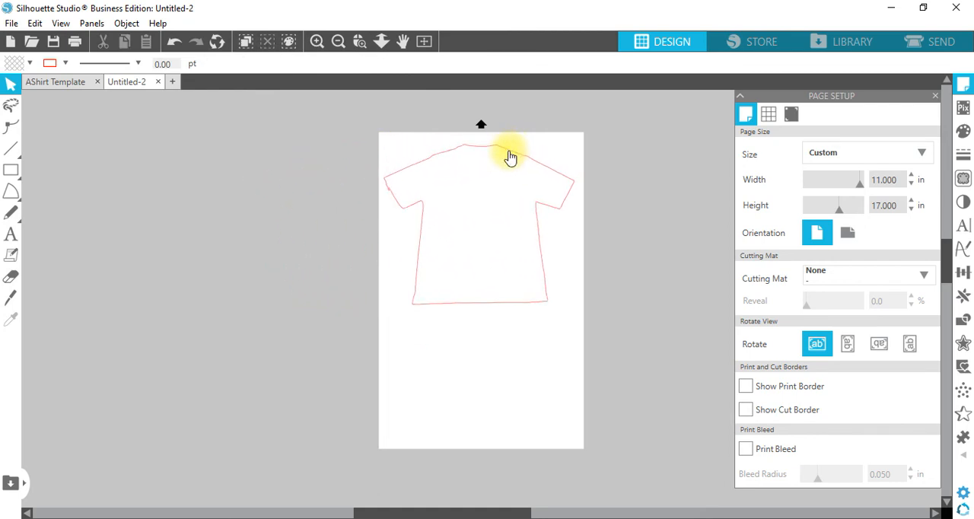